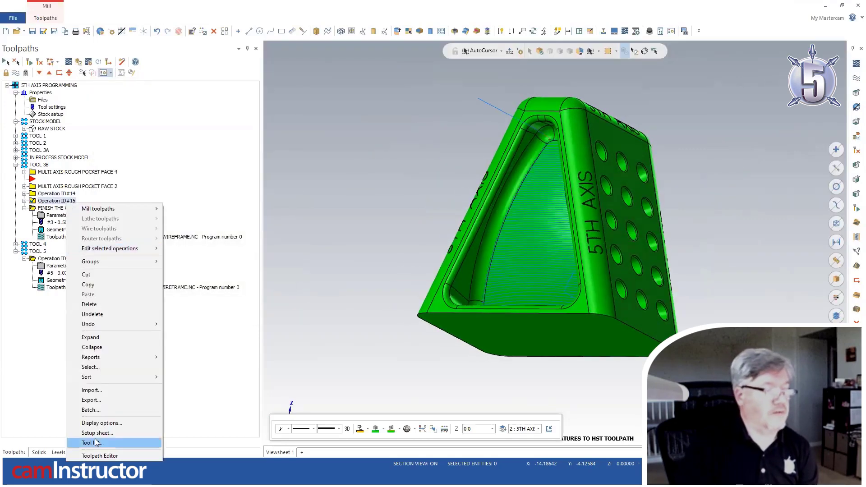
- Show operation types like Triangular mesh and Swarf machining in the toolpath tree
left_click(102, 423)
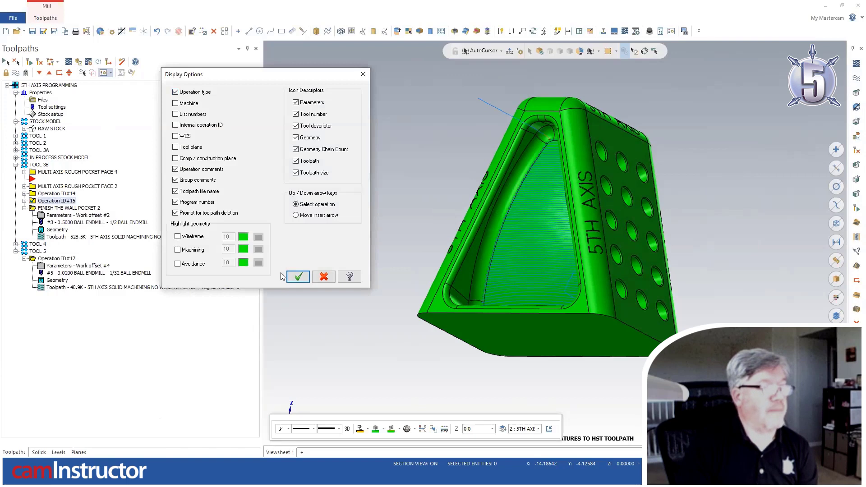
left_click(298, 276)
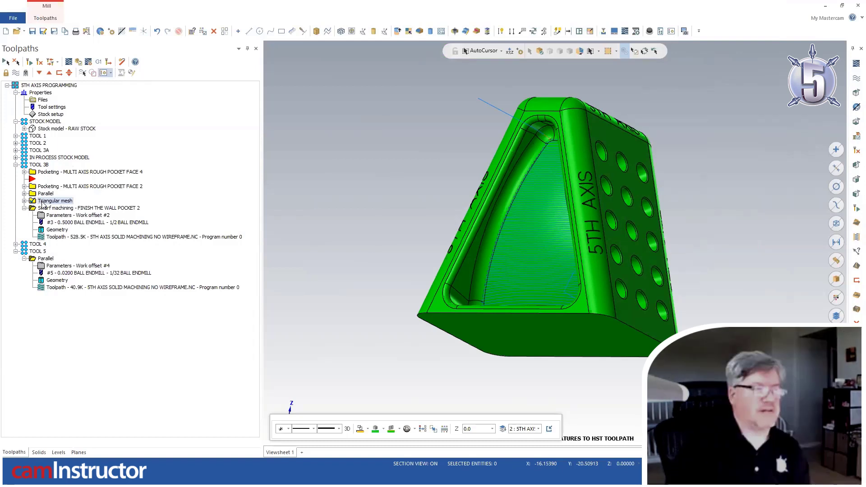
- Expand Triangular mesh to reveal its parameters, 0.5 ball endmill, geometry and toolpath
left_click(32, 200)
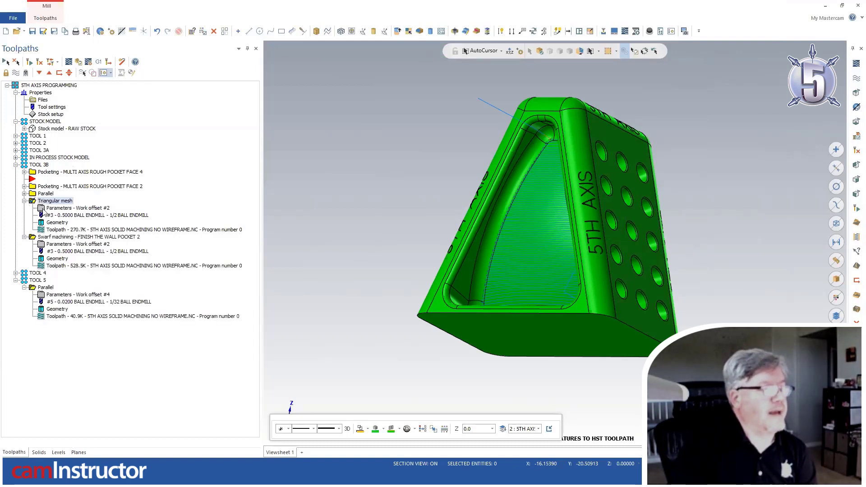
mouse_move(55, 215)
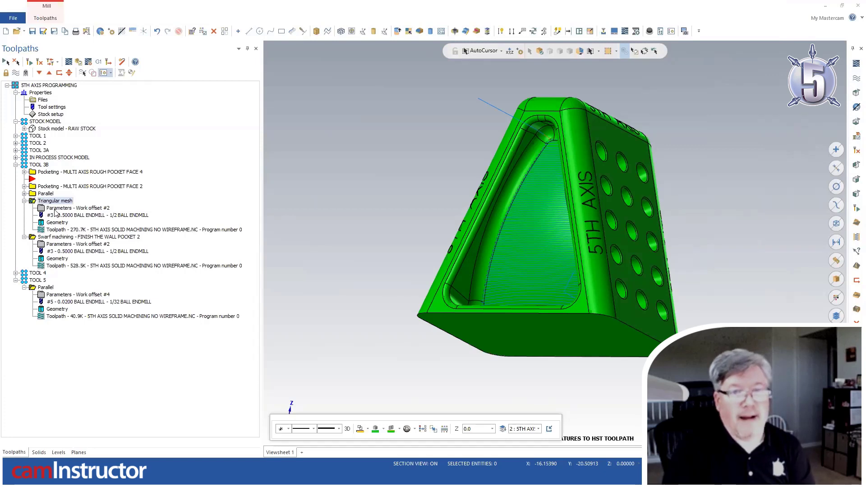
mouse_move(146, 192)
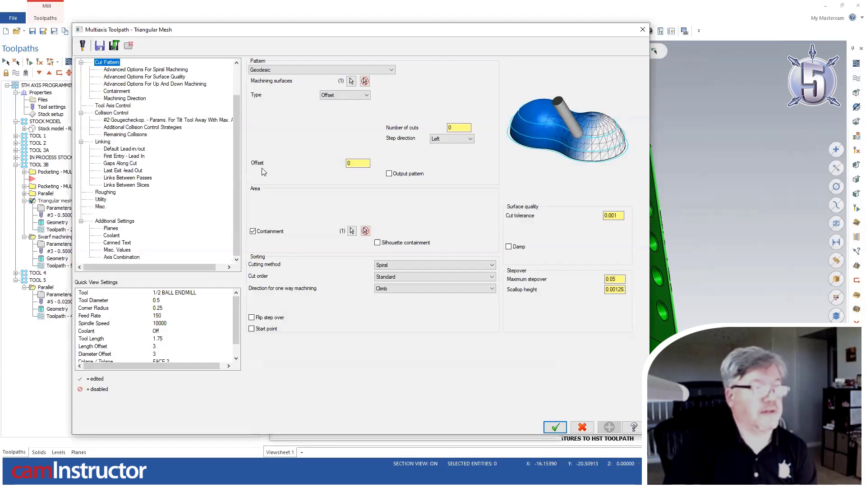
- View the Triangular mesh Cut Pattern page showing the Geodesic pattern
scroll("up", 3)
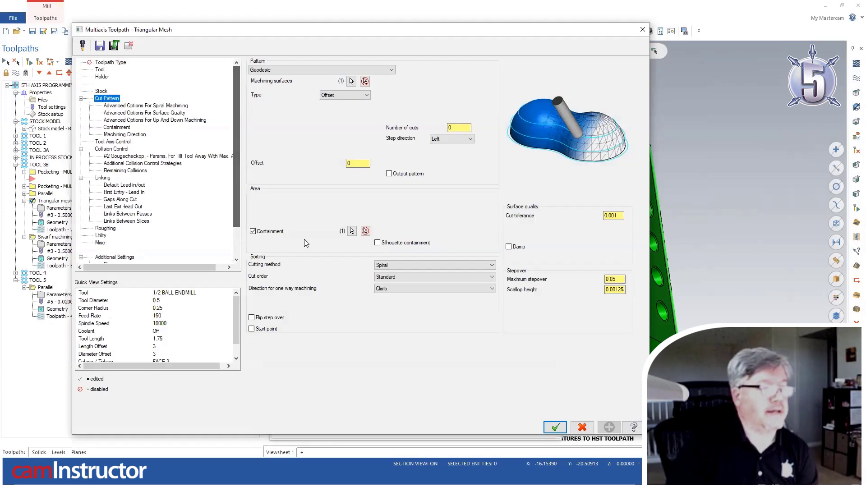
mouse_move(318, 239)
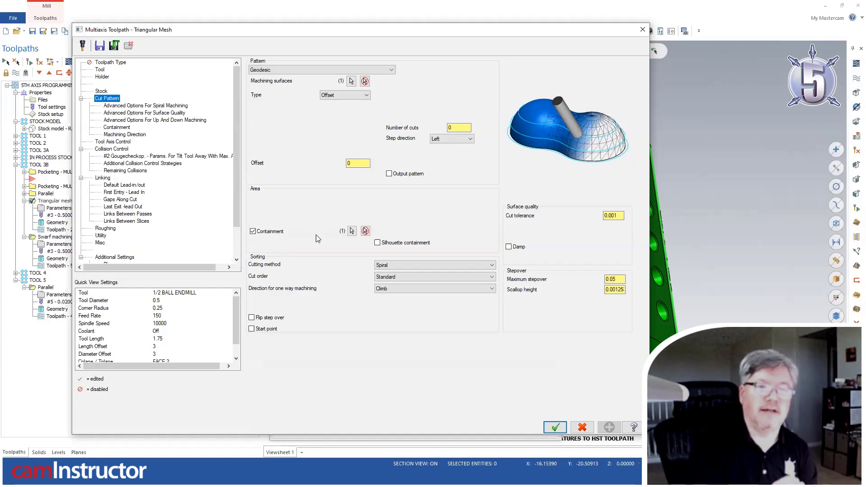
mouse_move(574, 423)
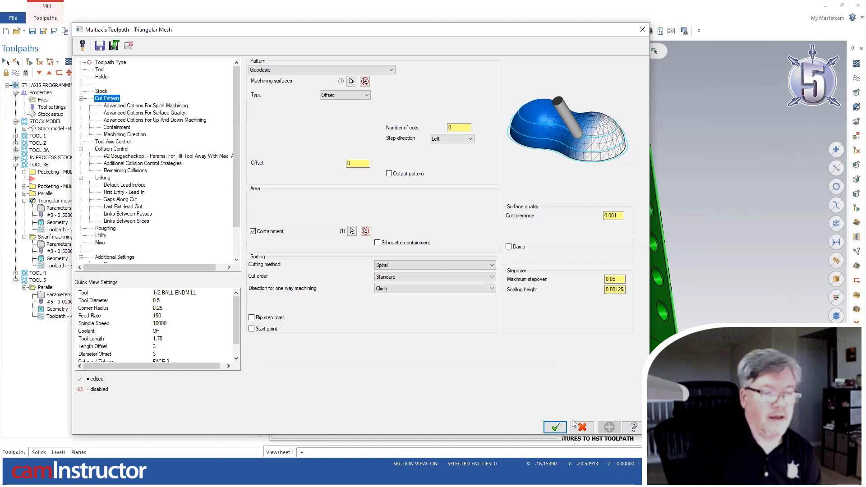
- Cancel the Multiaxis dialog and enable Display vectors in Backplot Options
left_click(554, 427)
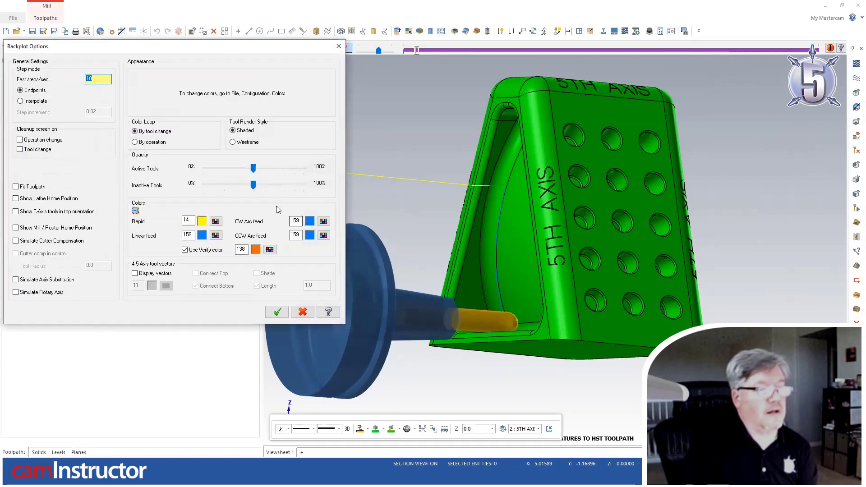
left_click(136, 273)
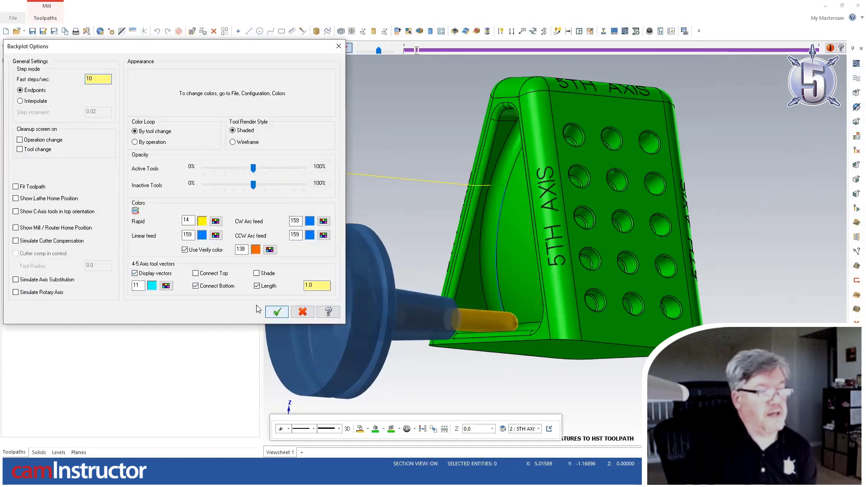
- Apply the backplot options and play the Triangular mesh backplot with tool vectors
left_click(276, 312)
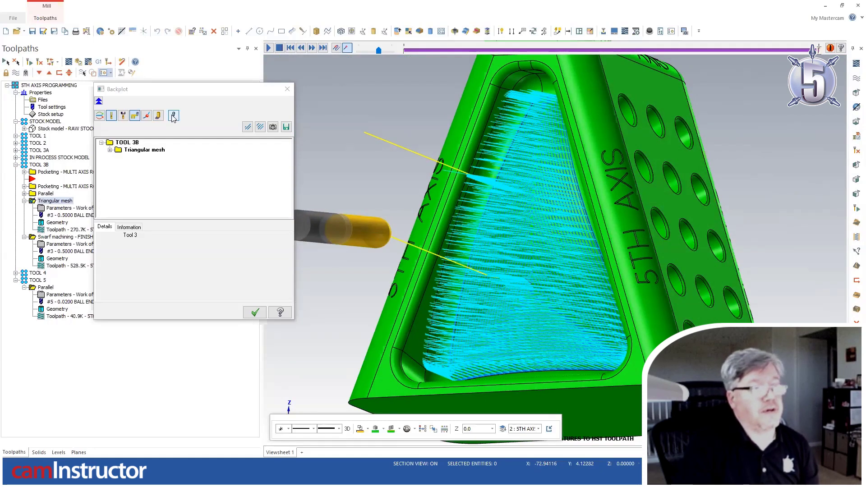
- Set backplot Step mode to Interpolate with a 0.02 step increment
left_click(174, 115)
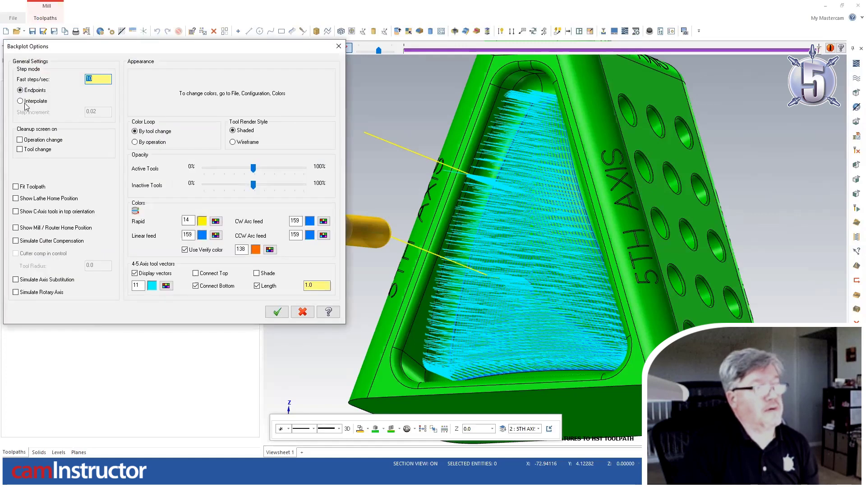
left_click(20, 101)
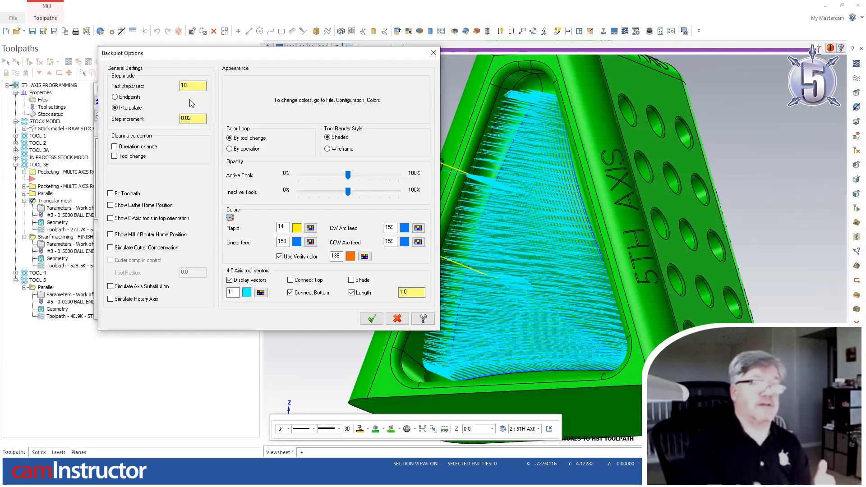
mouse_move(209, 119)
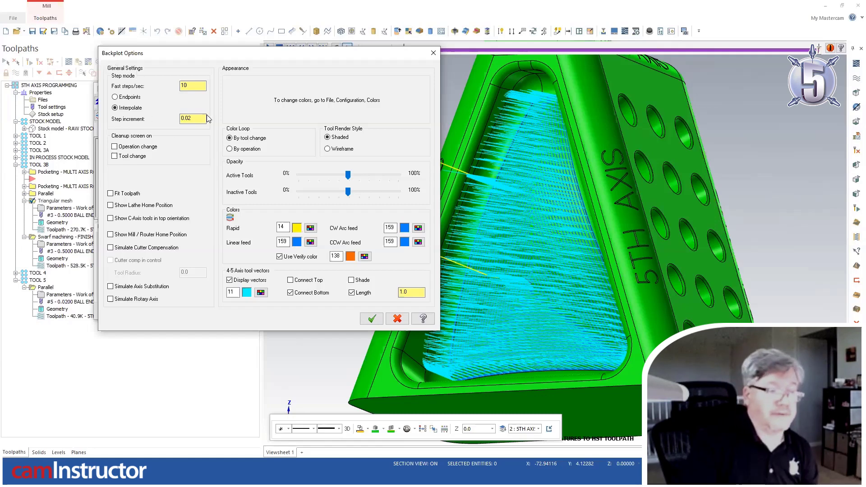
left_click(371, 319)
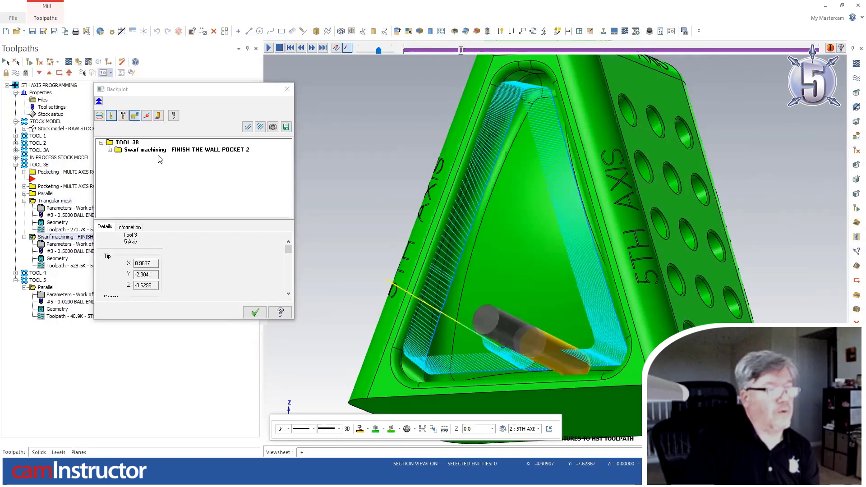
- Turn off tool vector display and replay the Swarf machining backplot
left_click(145, 115)
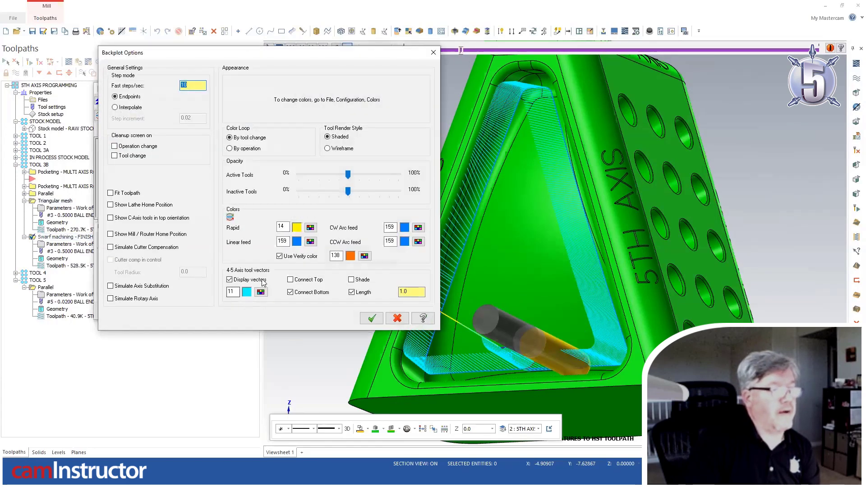
left_click(371, 318)
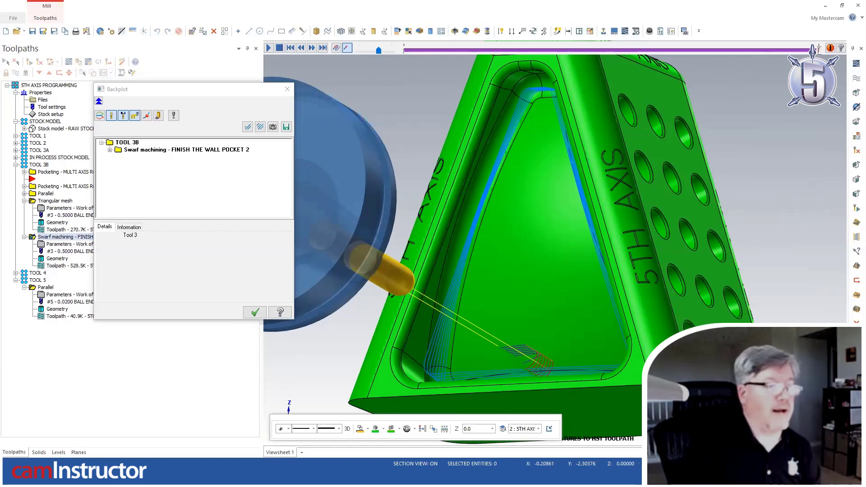
mouse_move(239, 298)
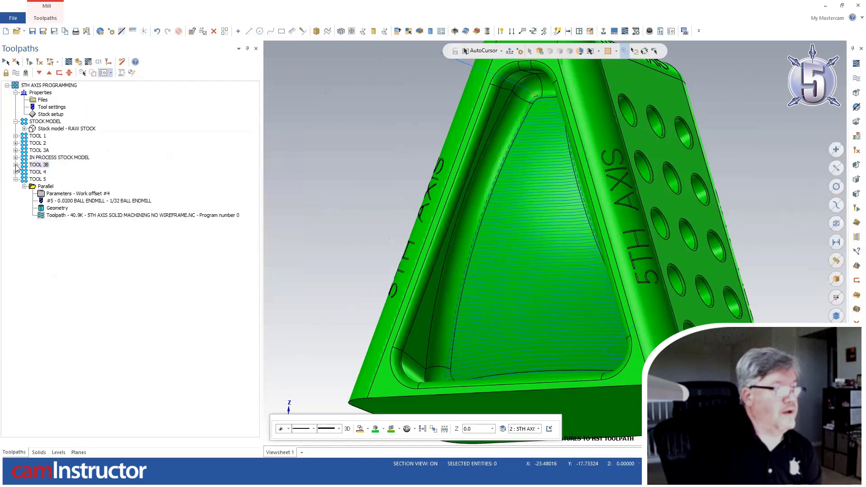
- Expand TOOL 4 and open the Helix Bore operation with 15 points and arcs
left_click(17, 172)
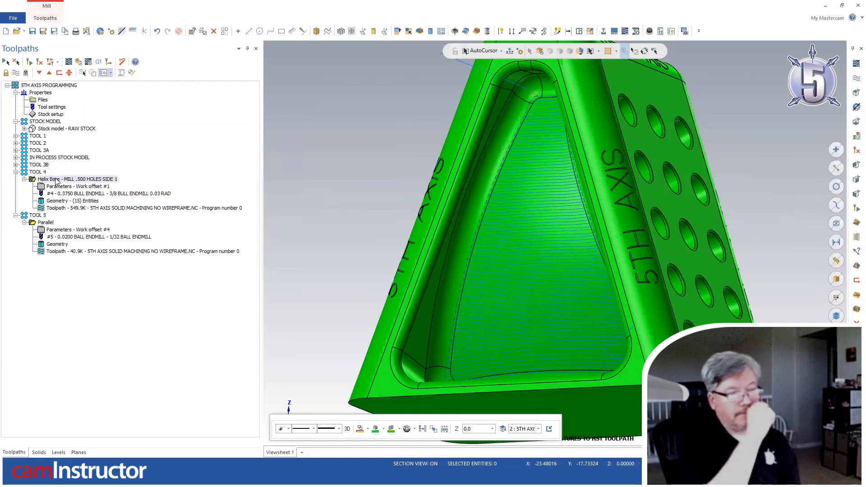
mouse_move(162, 204)
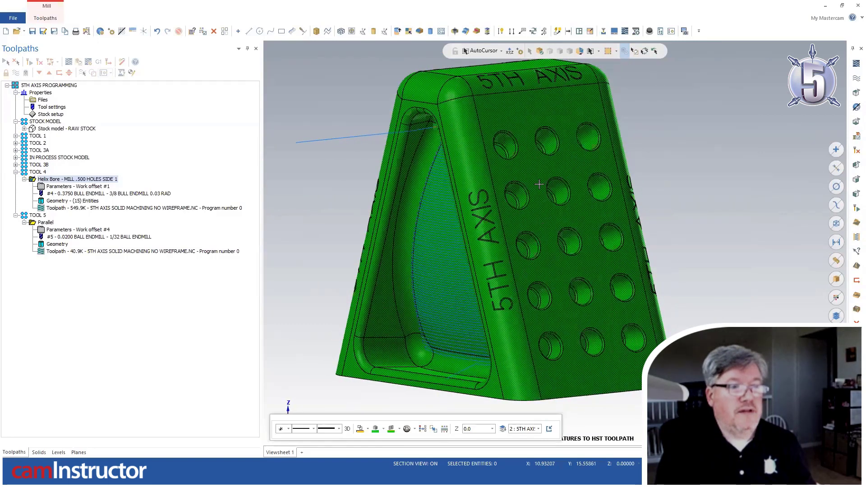
mouse_move(544, 173)
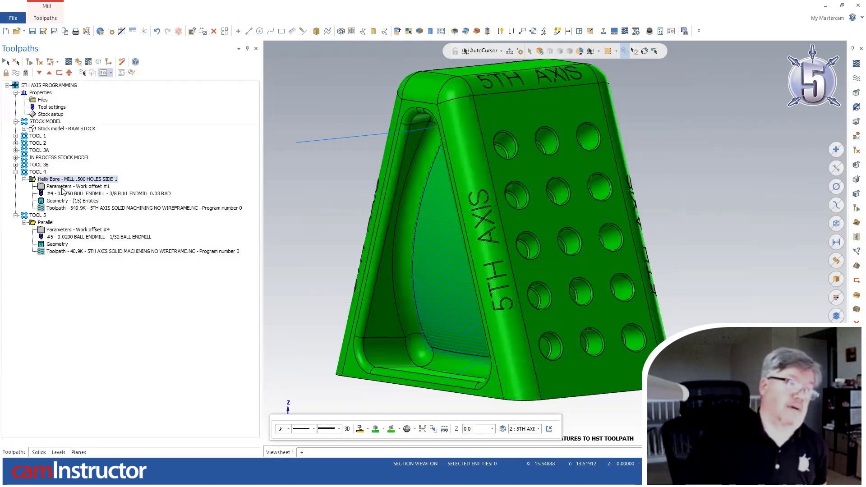
double_click(77, 186)
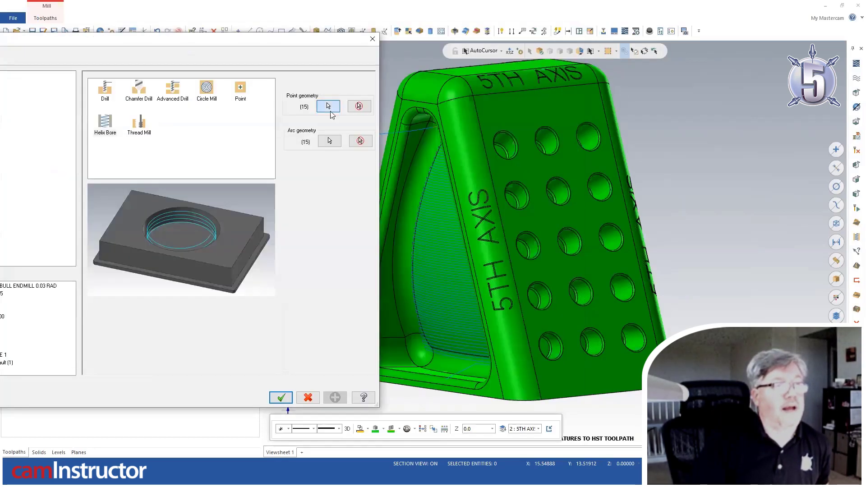
- Open the Toolpath Hole Definition and check the sort options, keeping Selected Order
left_click(281, 398)
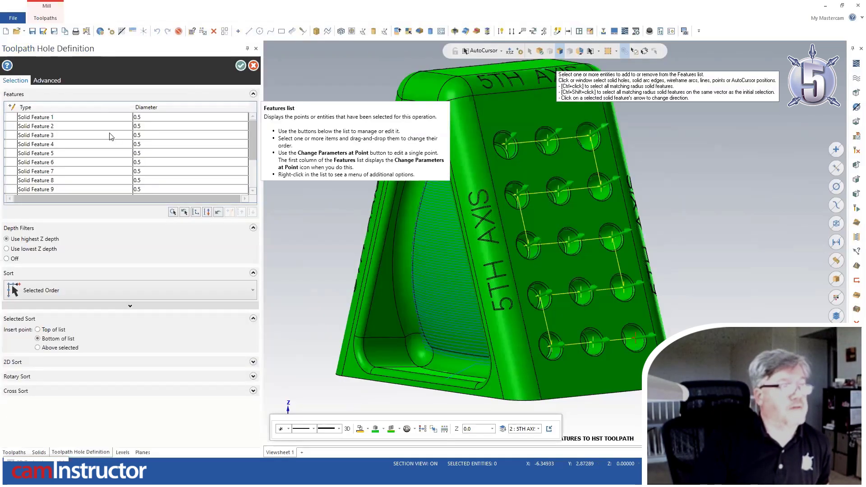
mouse_move(96, 142)
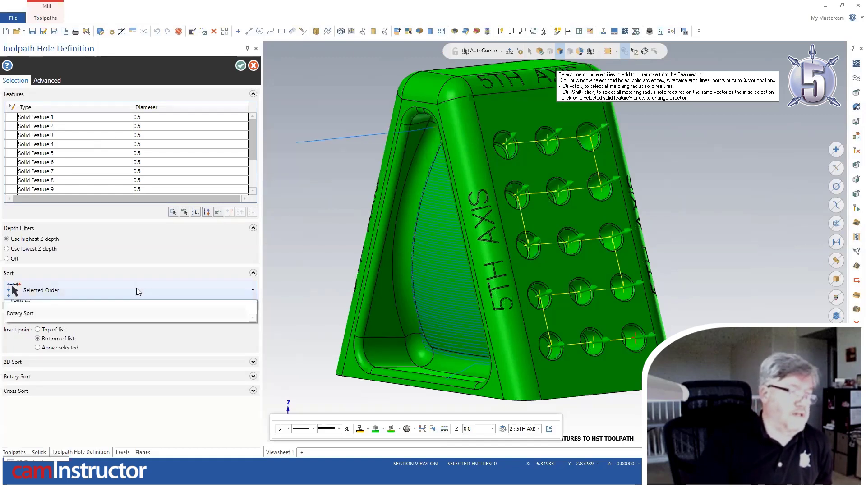
left_click(127, 313)
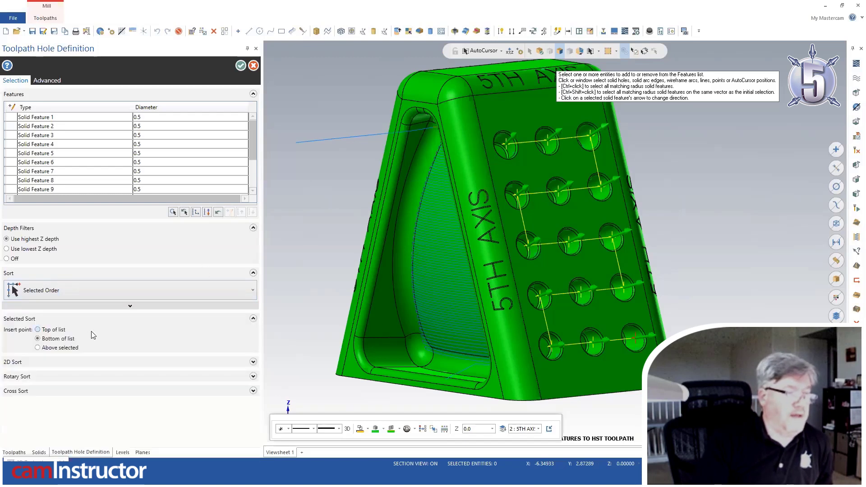
mouse_move(37, 330)
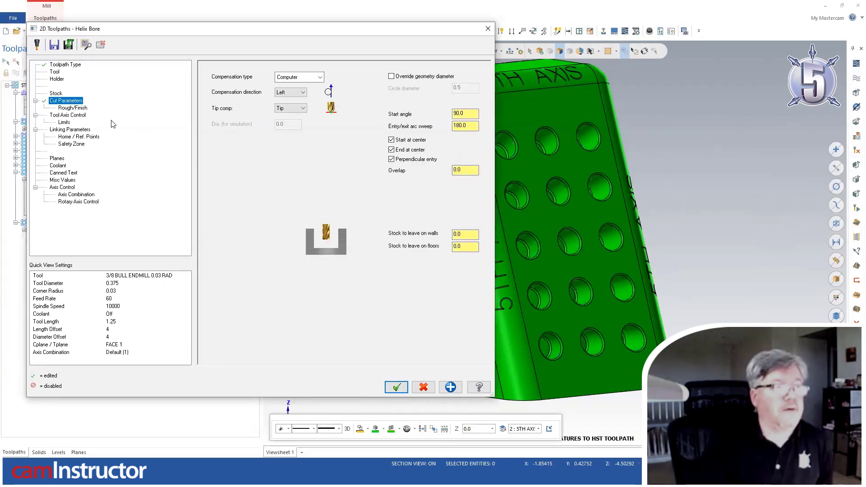
- Open Rough/Finish Tool Axis Control: 5-axis output, backplot rotary axis X
left_click(71, 108)
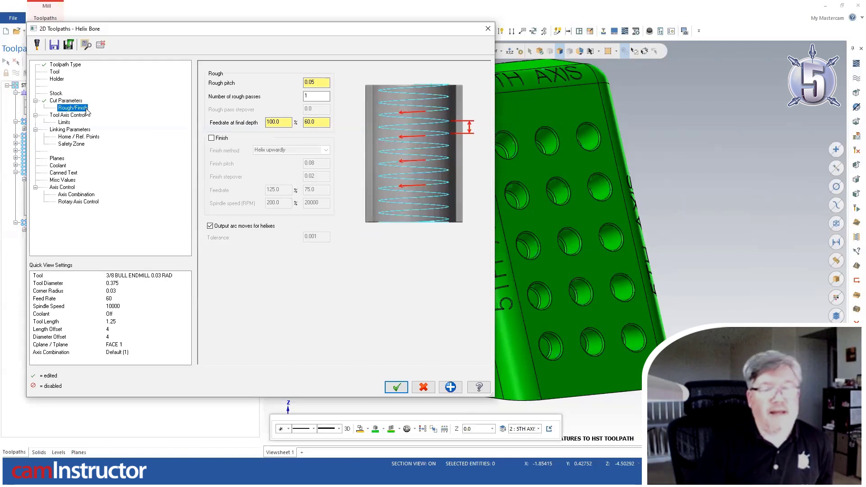
mouse_move(186, 145)
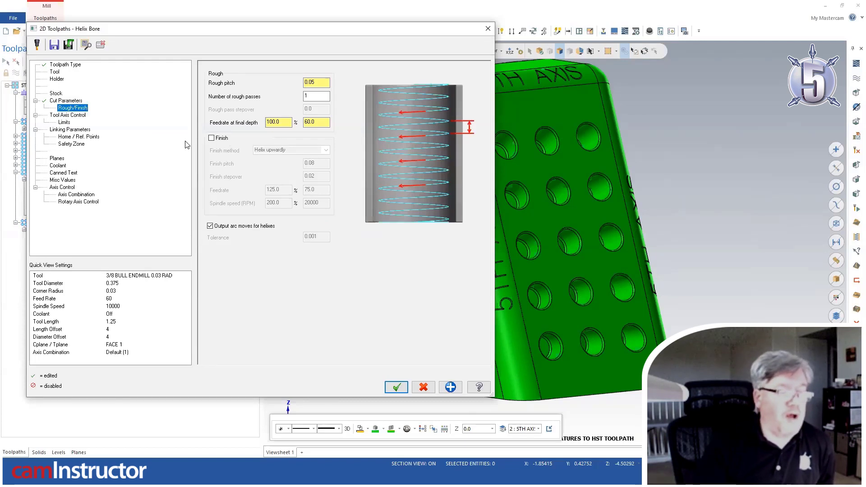
left_click(67, 115)
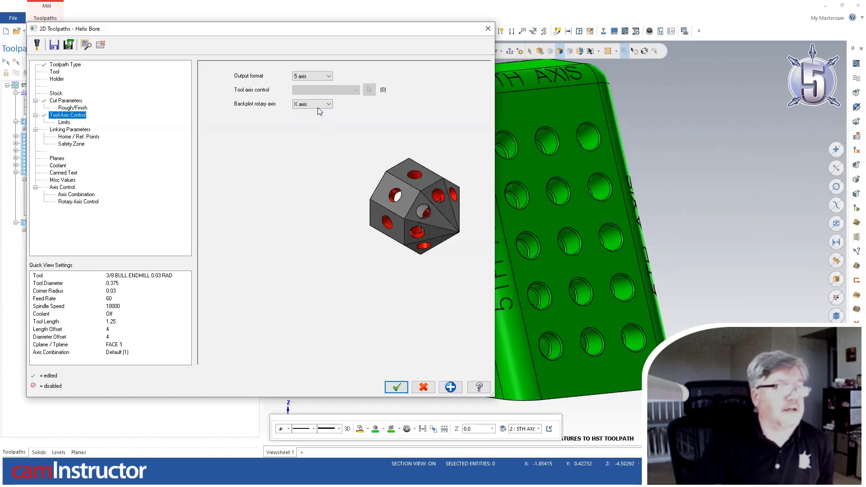
left_click(329, 103)
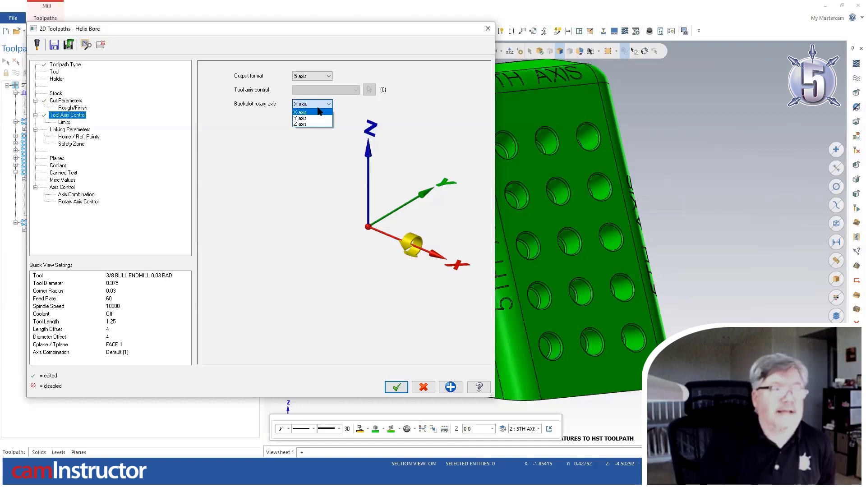
- Set the helix bore backplot rotary axis to Z and save the settings as defaults
left_click(300, 123)
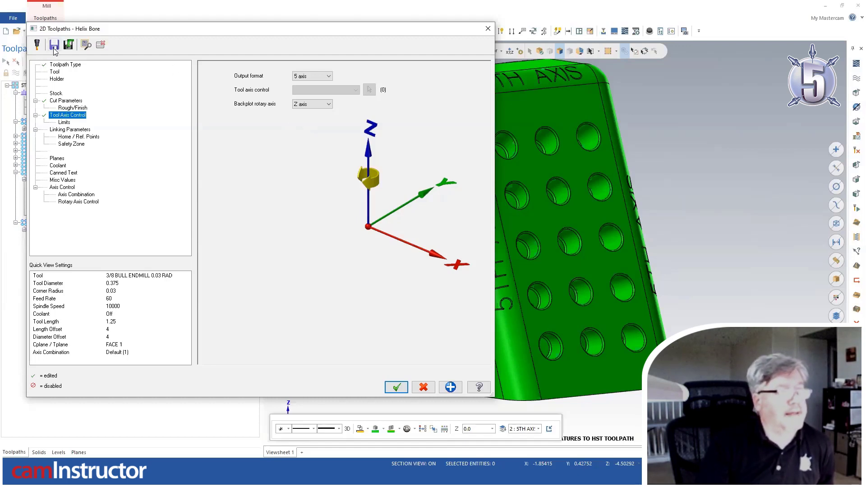
mouse_move(54, 45)
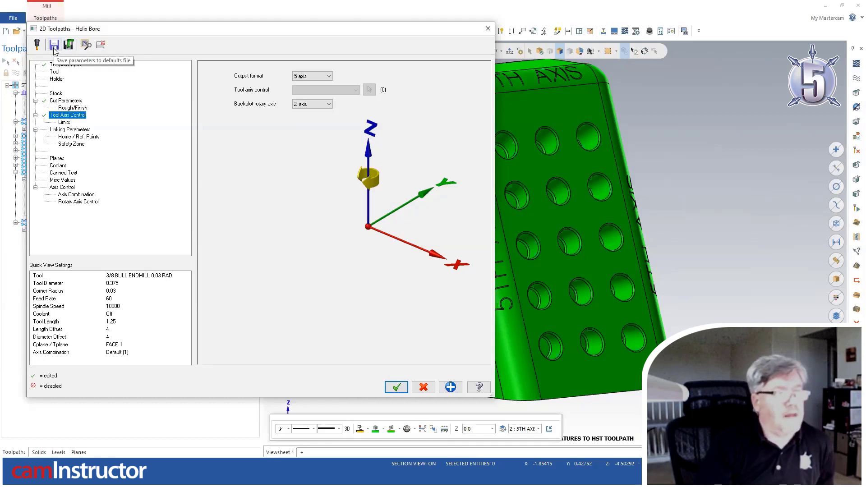
mouse_move(54, 45)
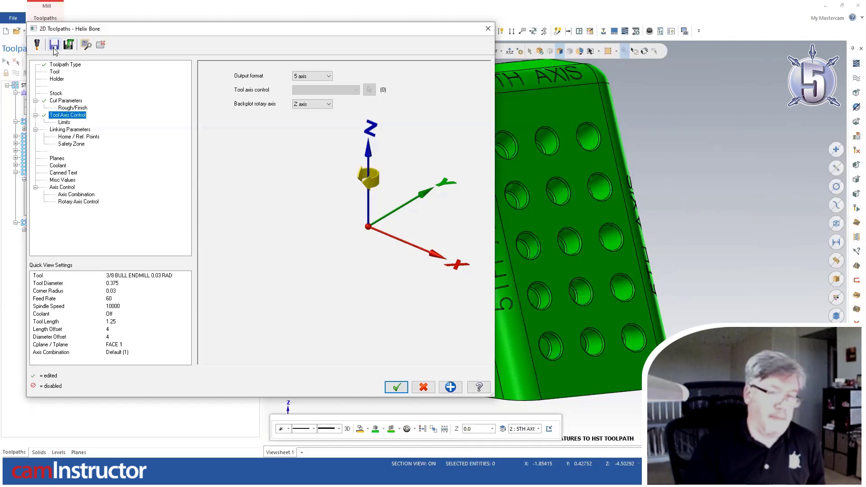
left_click(396, 387)
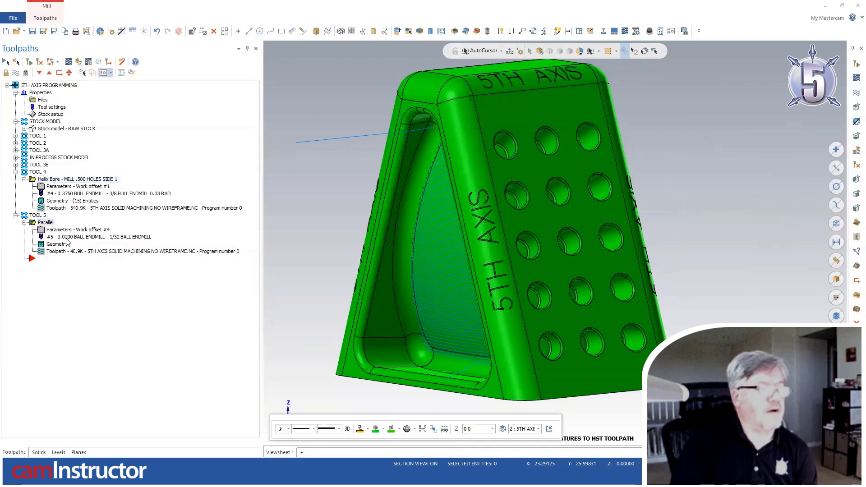
mouse_move(66, 231)
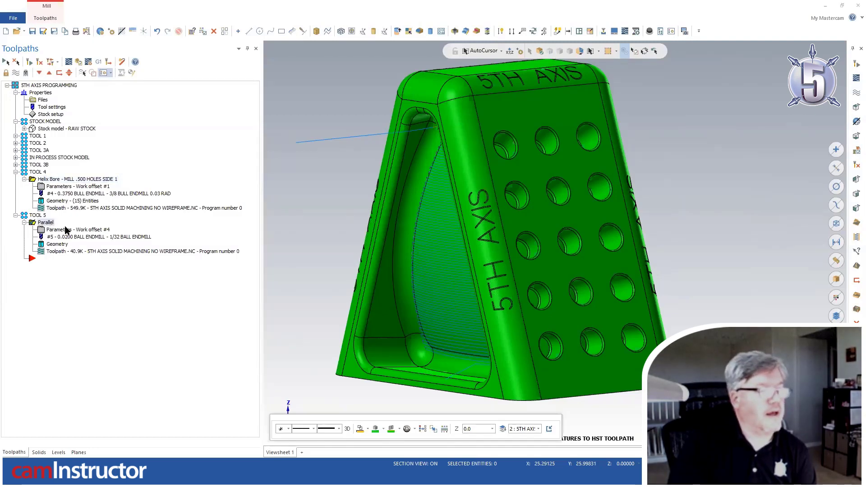
- Open the Parallel operation's Multiaxis Toolpath parameters and drag the dialog left
double_click(58, 229)
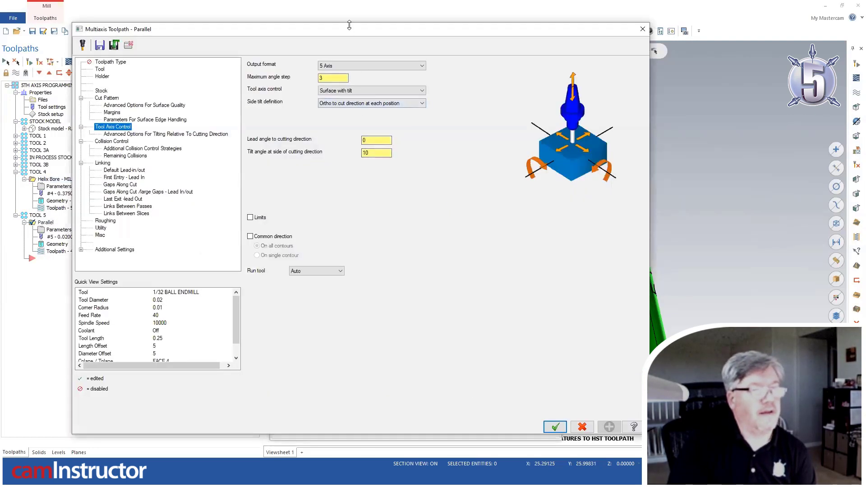
left_click_drag(349, 29, 315, 58)
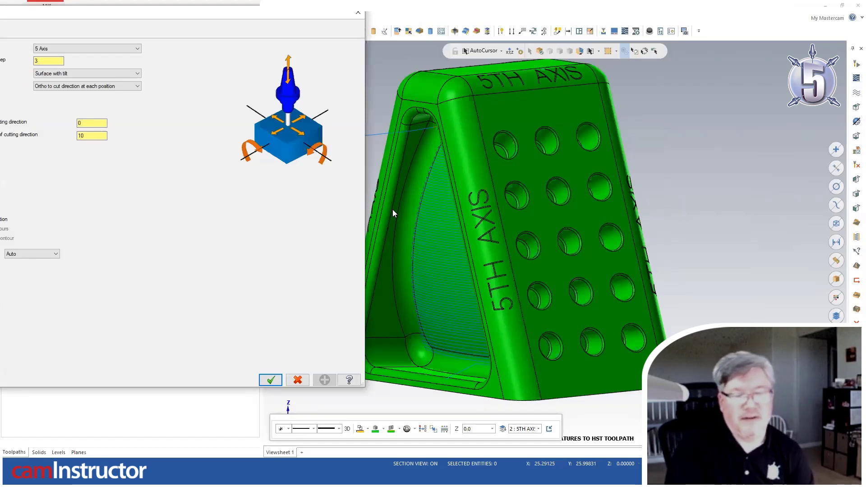
mouse_move(425, 194)
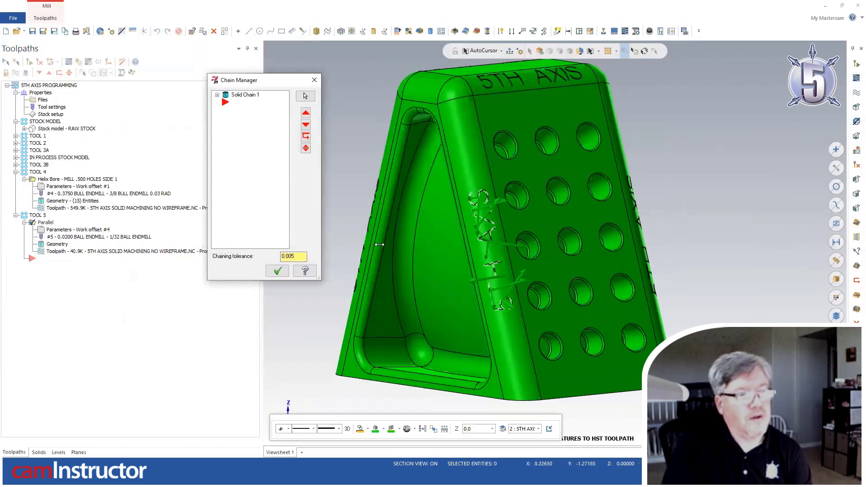
- Confirm the lettering chains and surfaces, accept the settings, and step through the backplot
left_click(278, 271)
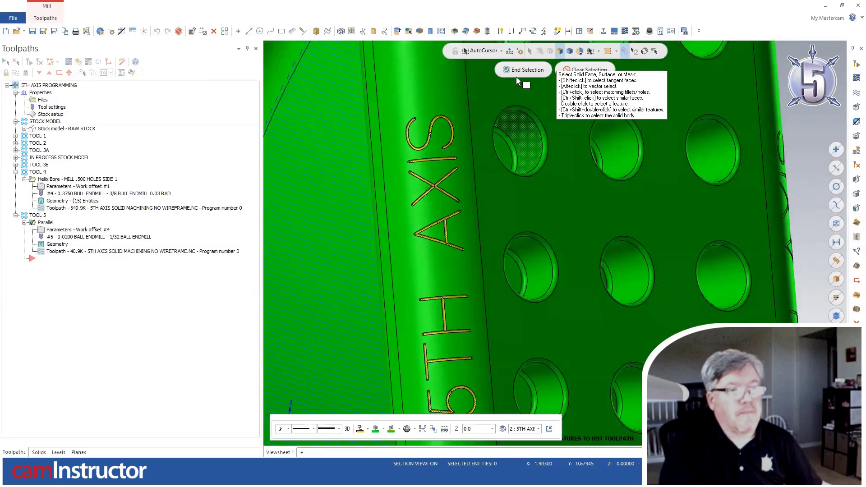
left_click(524, 70)
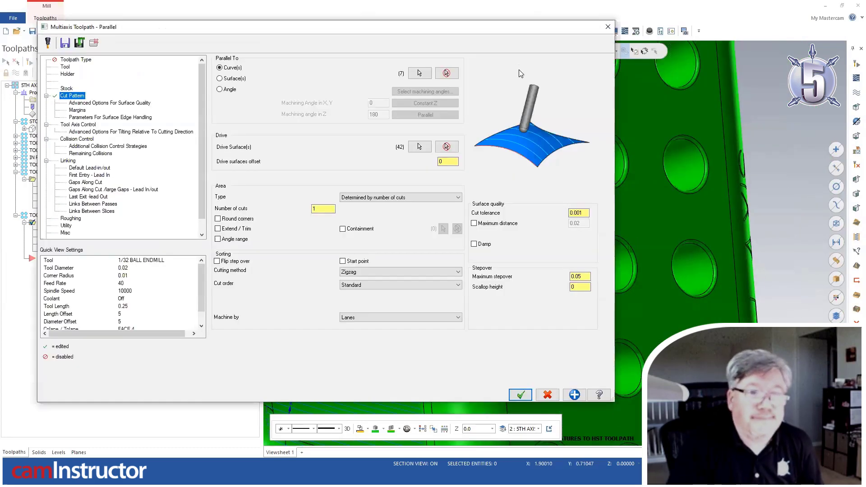
mouse_move(601, 332)
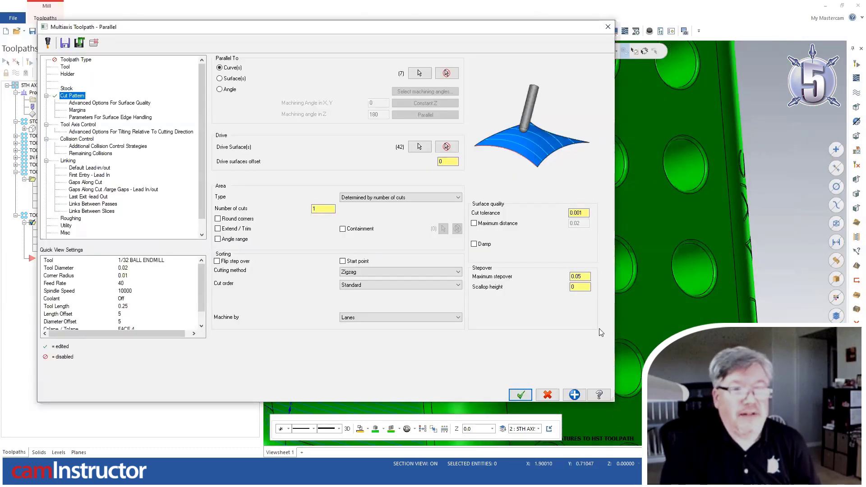
left_click(519, 394)
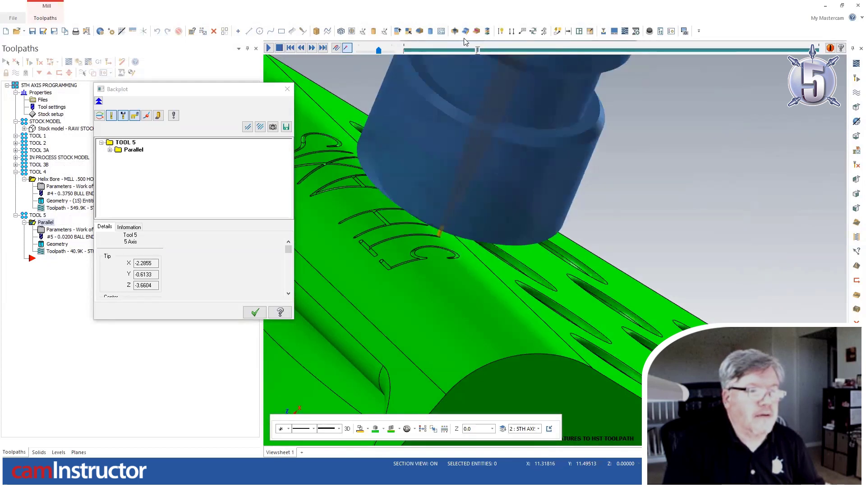
left_click(460, 49)
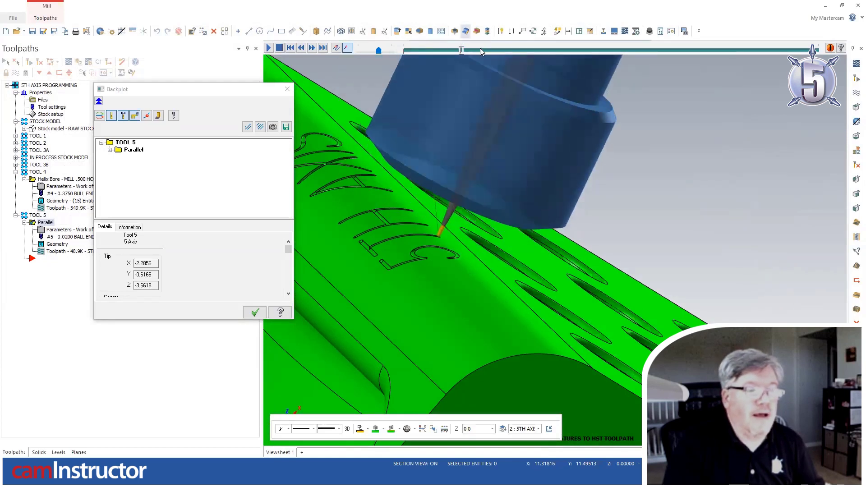